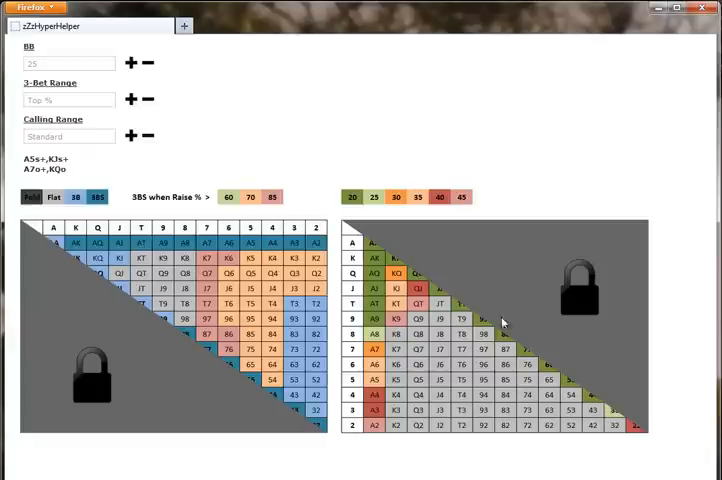
mouse_move(412, 376)
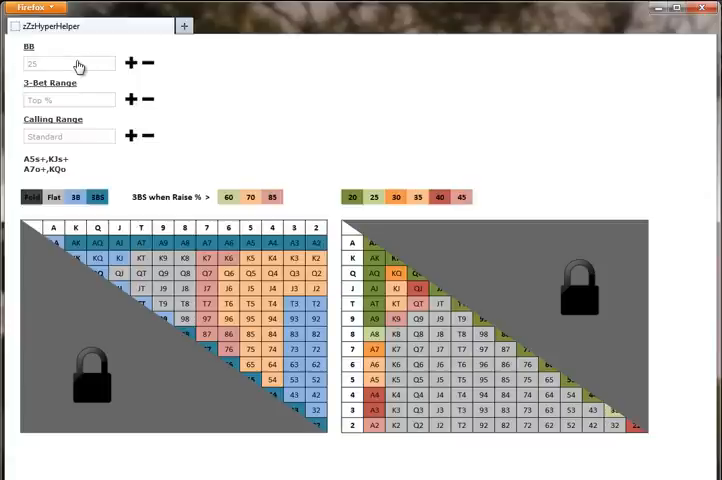
mouse_move(72, 104)
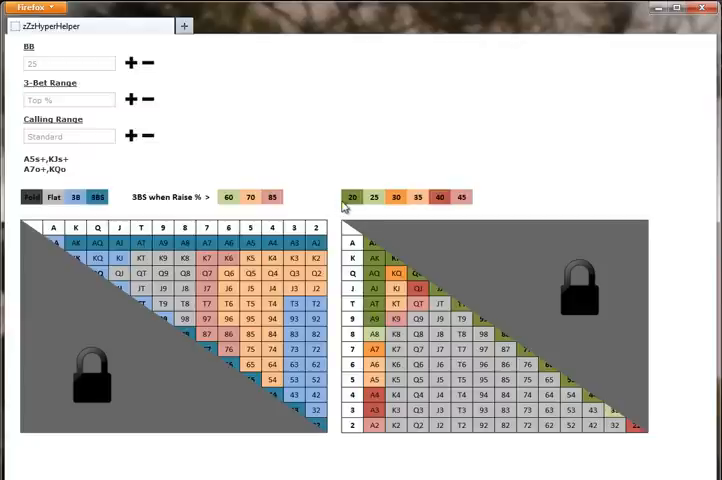
mouse_move(378, 312)
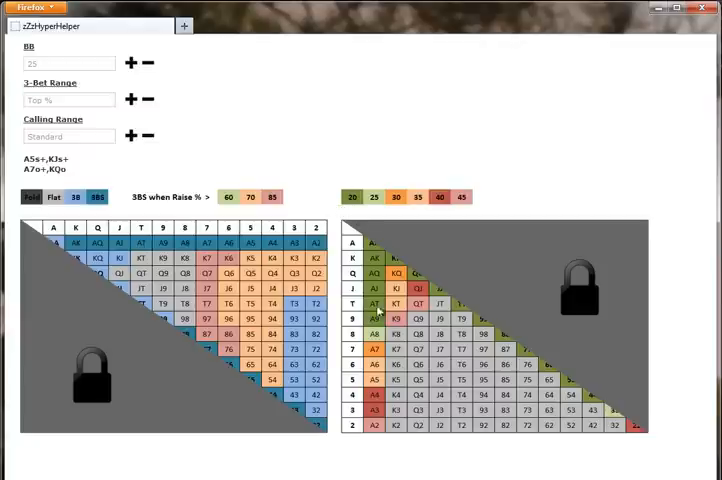
mouse_move(422, 382)
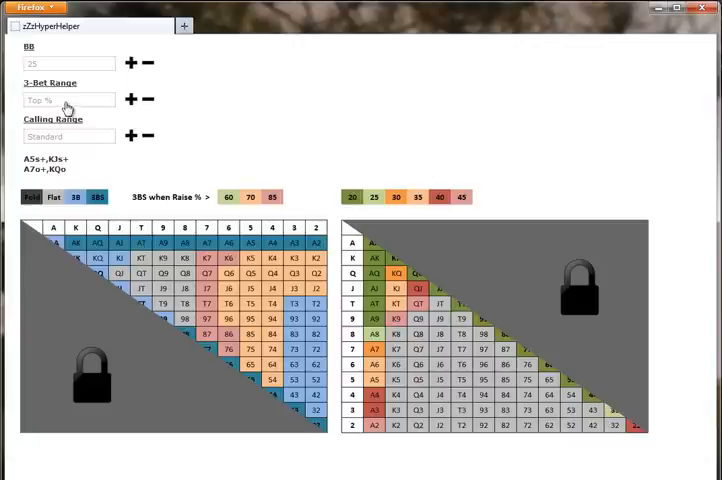
Set the 3-Bet Range to the alternative Top % variant, updating the big-blind chart colours.
left_click(68, 100)
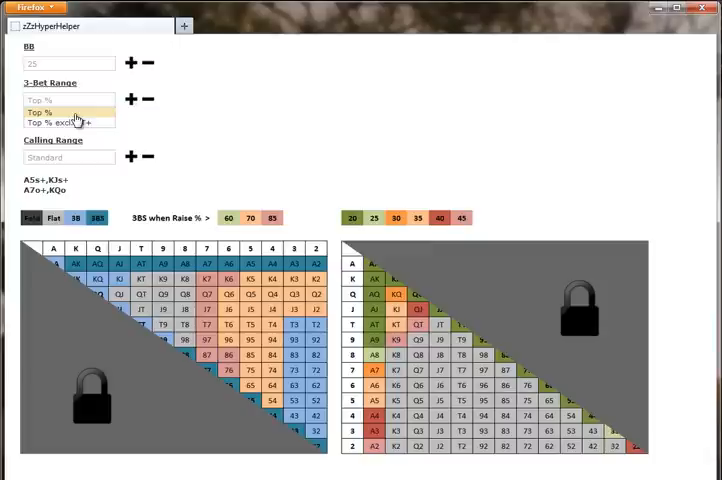
left_click(68, 112)
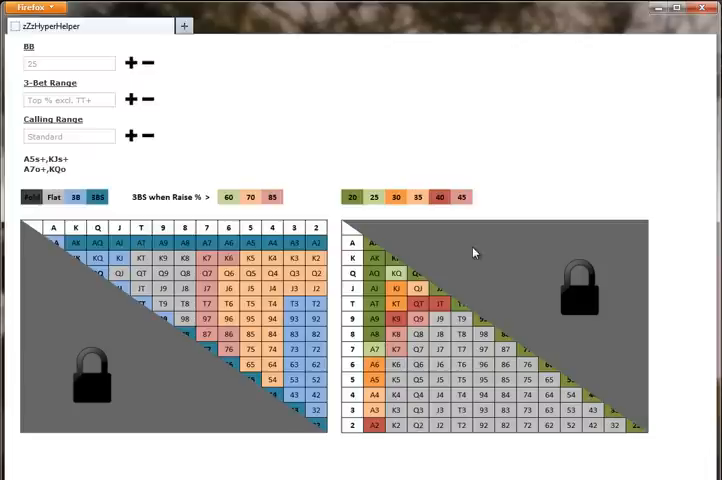
mouse_move(420, 264)
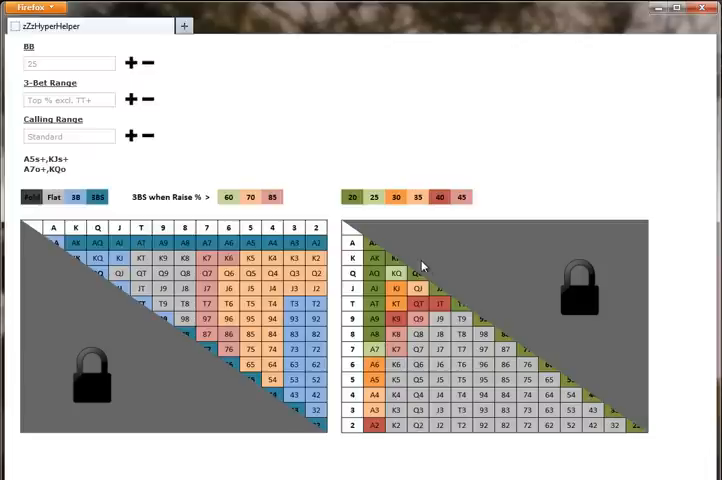
mouse_move(422, 266)
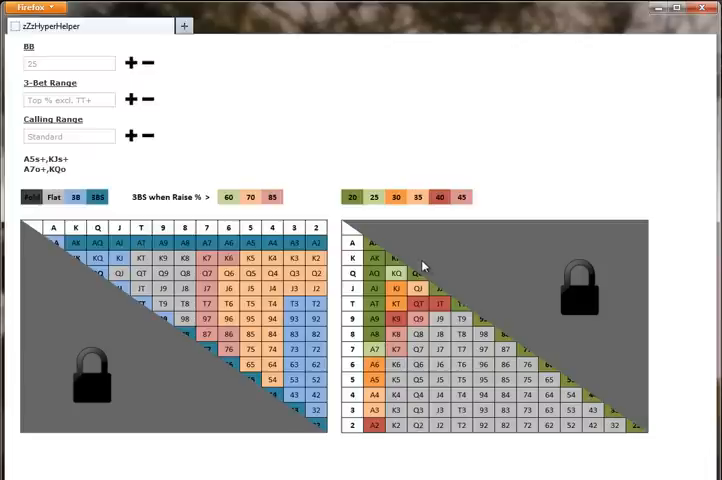
mouse_move(436, 356)
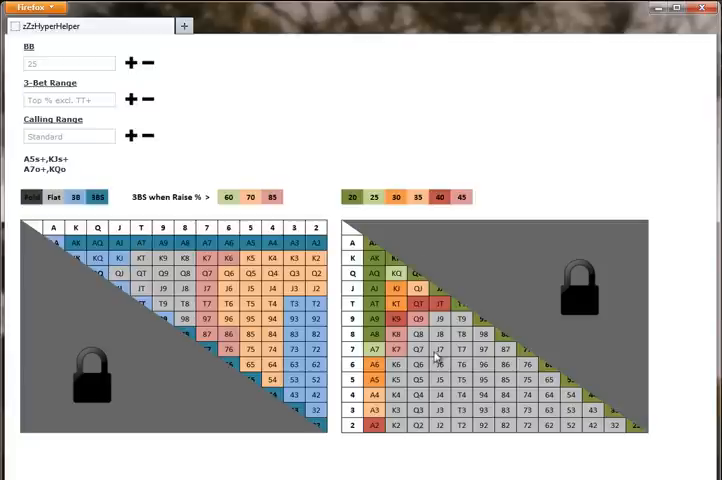
mouse_move(448, 312)
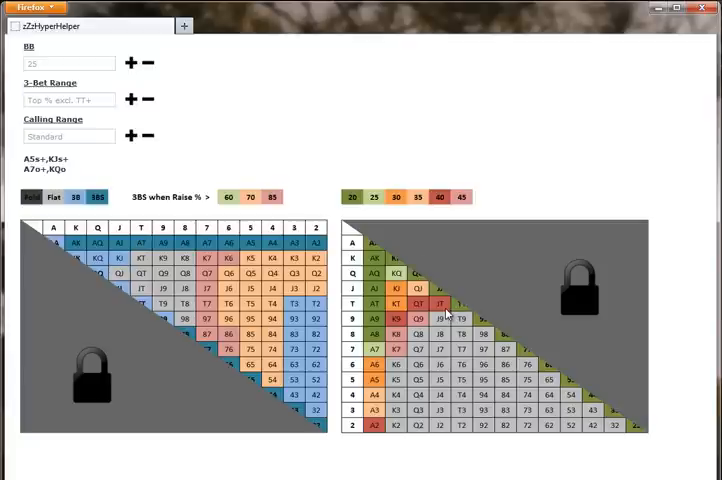
mouse_move(530, 330)
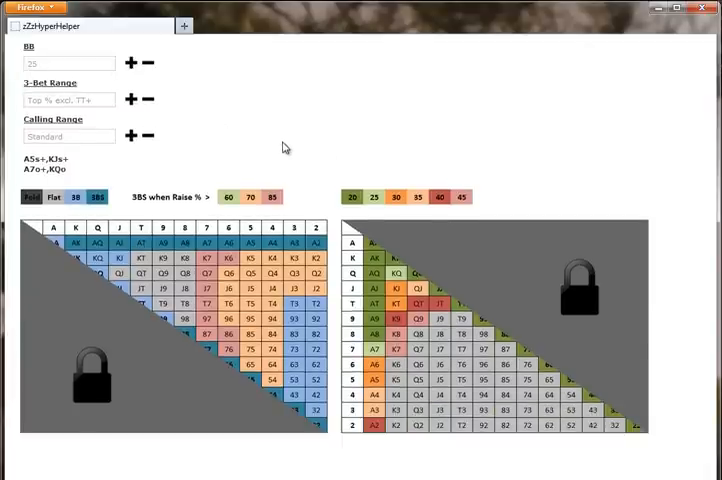
mouse_move(172, 126)
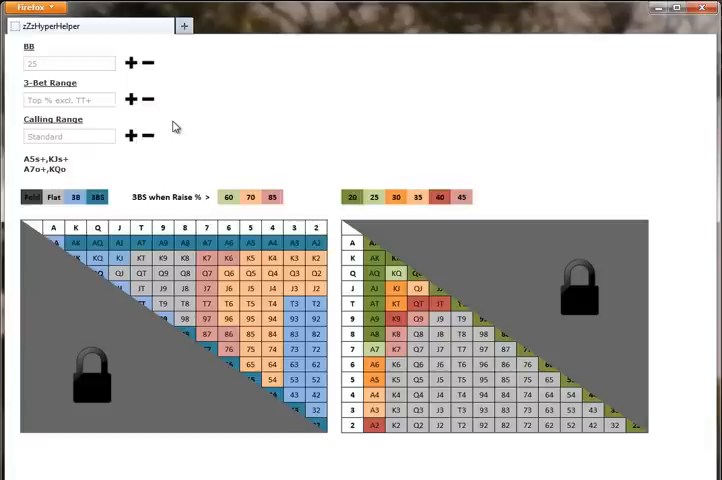
mouse_move(292, 136)
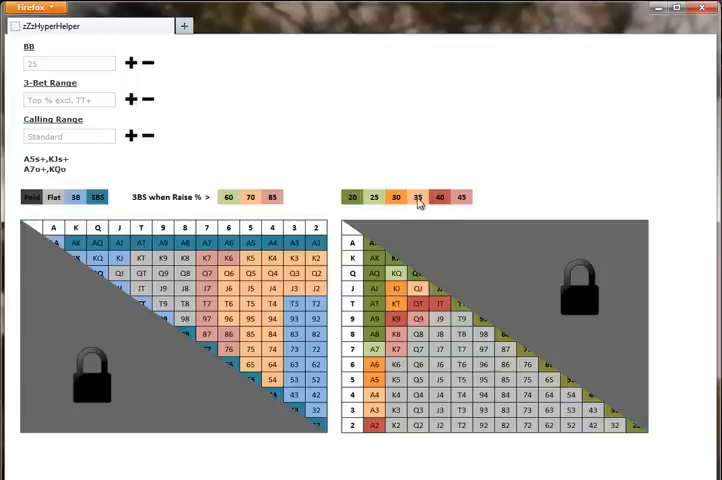
Show the big-blind stack size choices from 25 BB down to 10 BB.
left_click(396, 196)
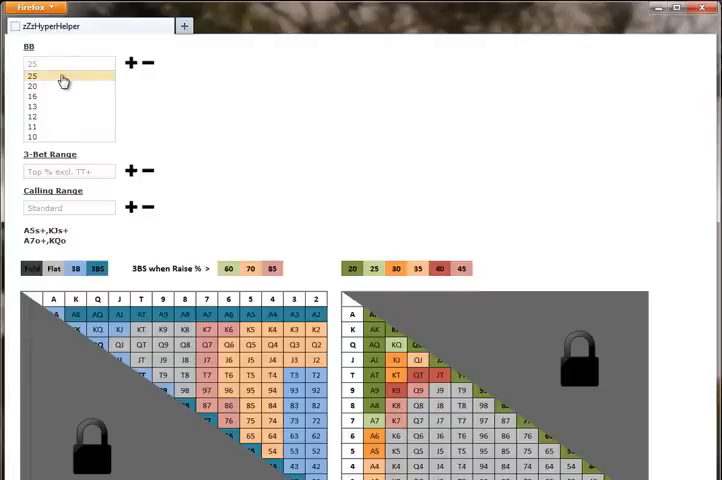
left_click(60, 96)
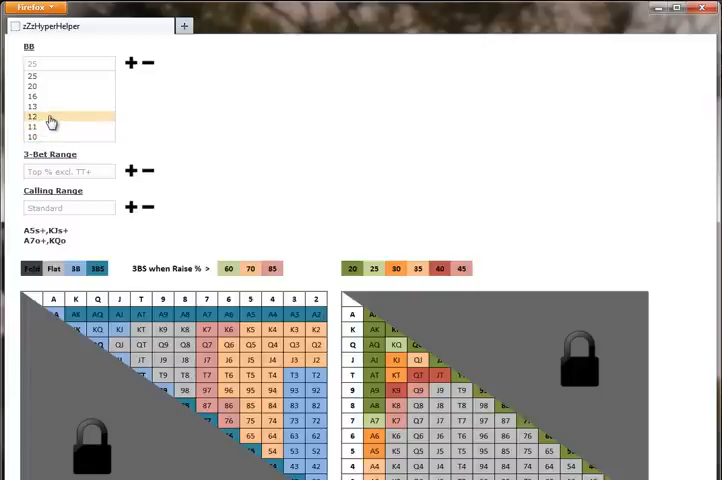
left_click(32, 126)
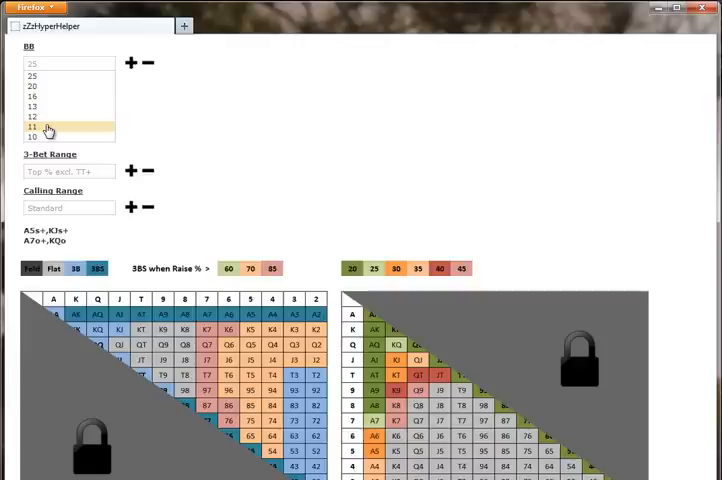
left_click(32, 106)
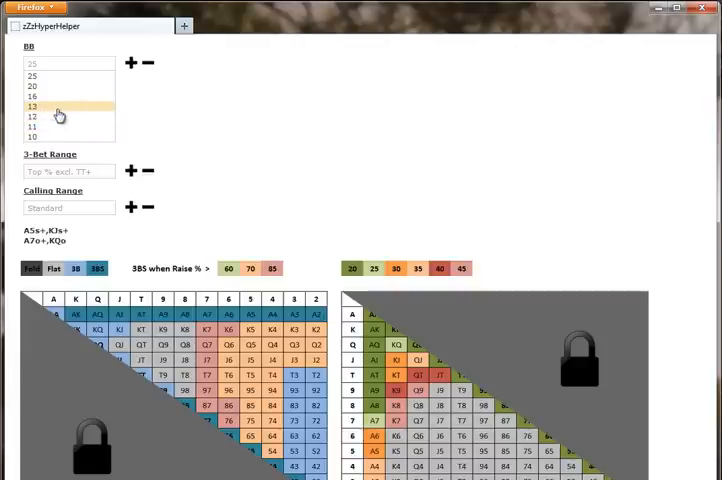
left_click(40, 128)
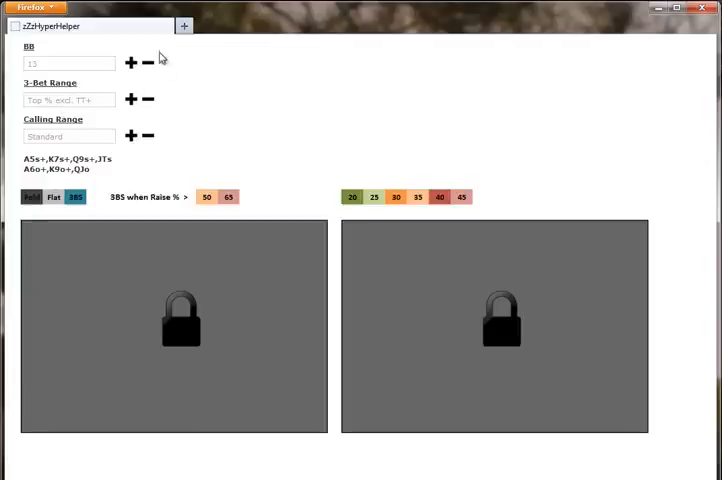
left_click(132, 64)
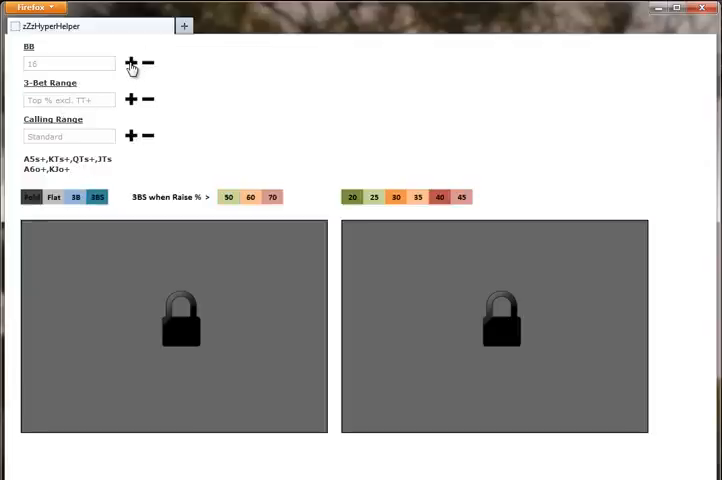
left_click(132, 62)
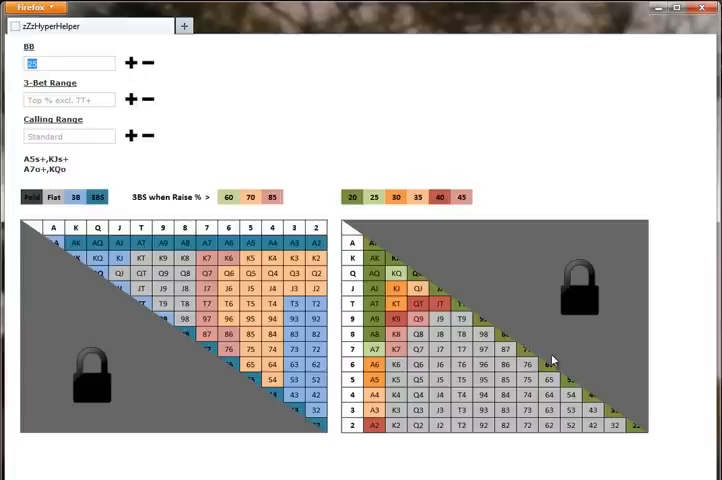
mouse_move(126, 116)
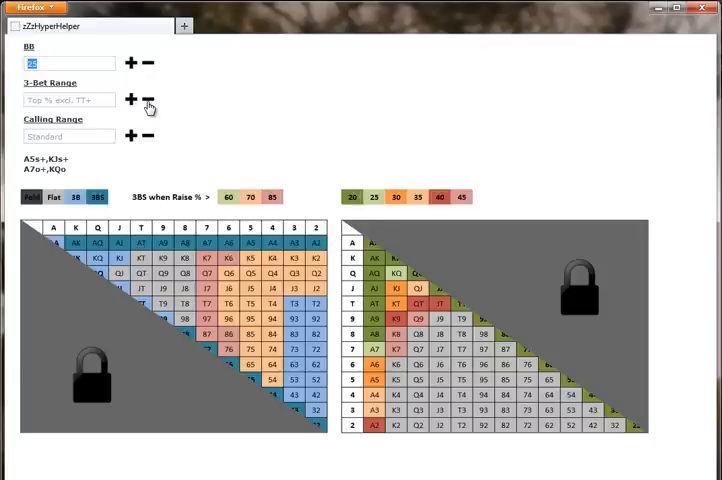
left_click(148, 100)
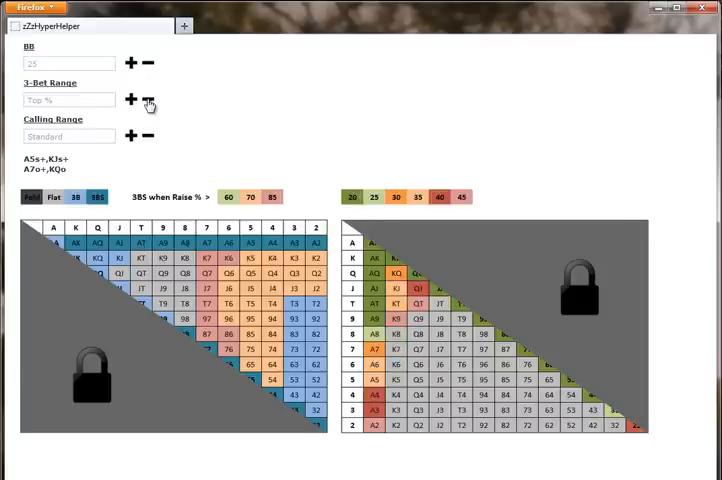
mouse_move(284, 126)
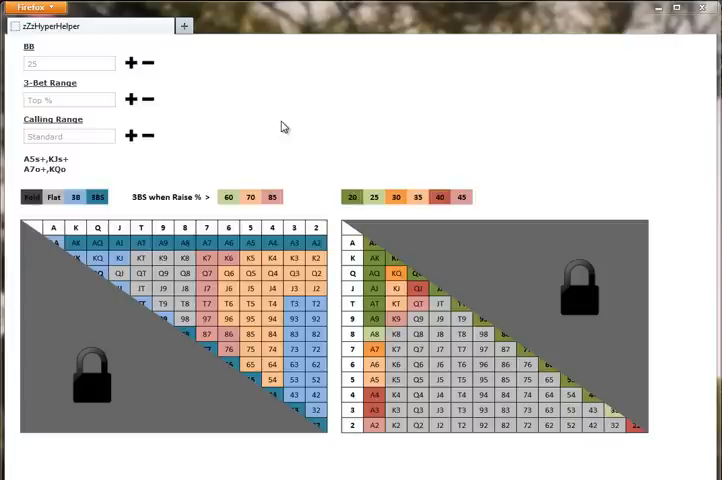
mouse_move(282, 304)
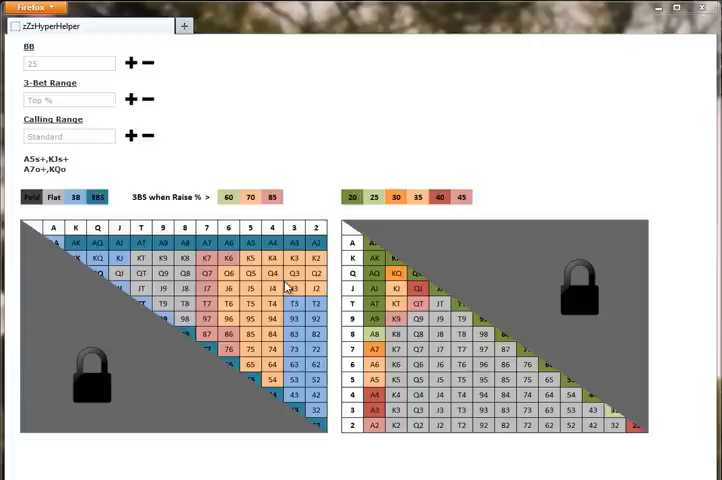
mouse_move(156, 132)
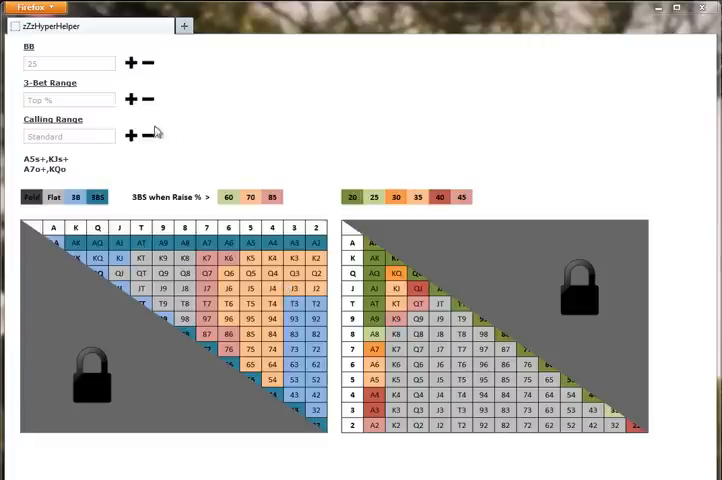
left_click(68, 136)
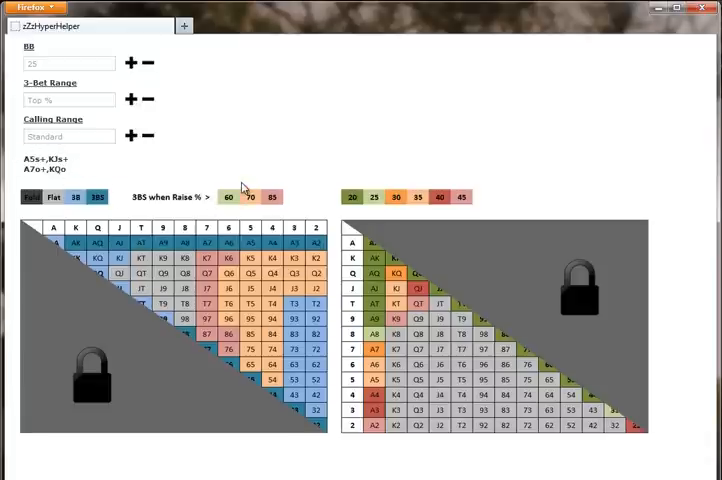
left_click(68, 64)
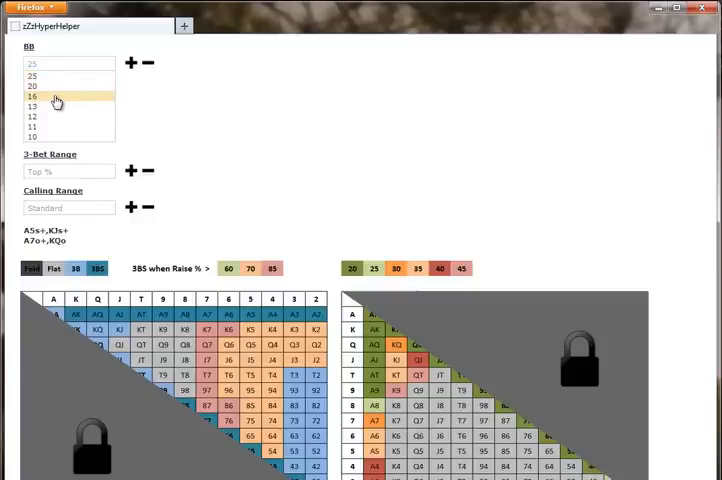
left_click(32, 108)
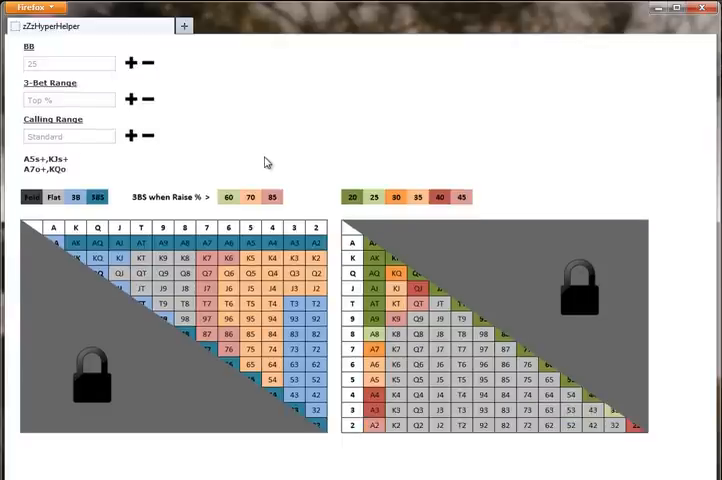
mouse_move(186, 276)
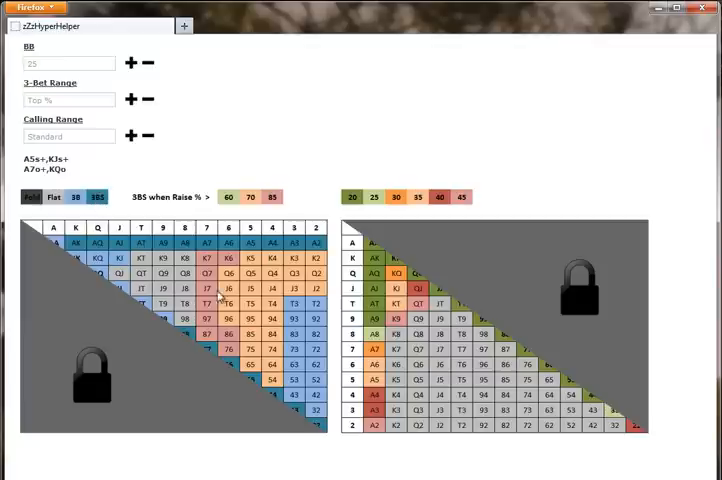
mouse_move(294, 372)
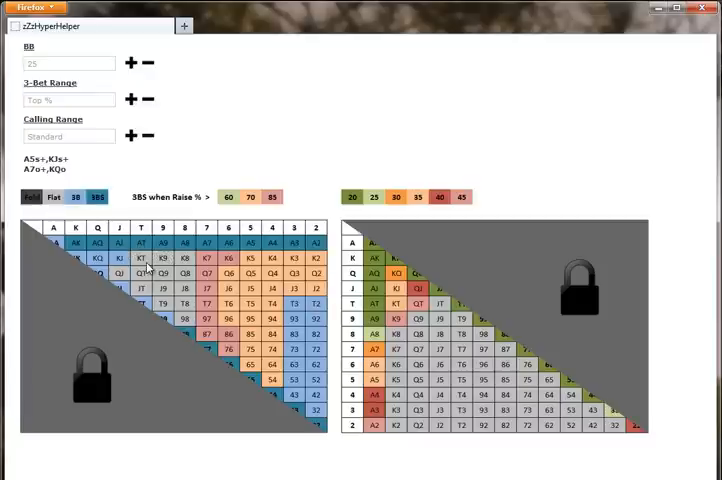
left_click(250, 196)
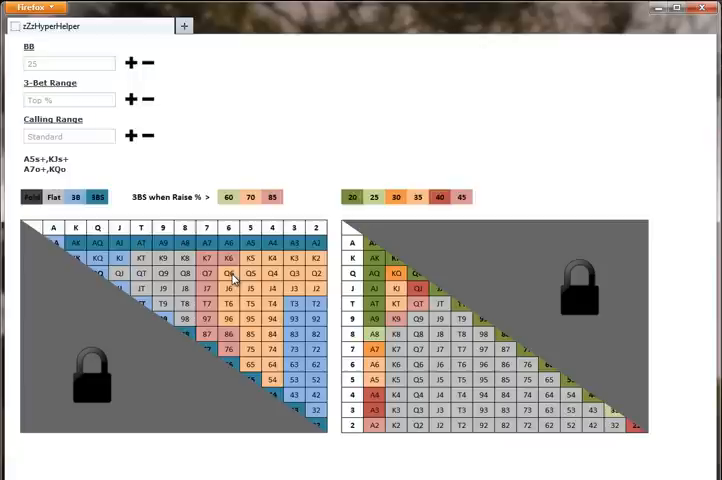
mouse_move(184, 176)
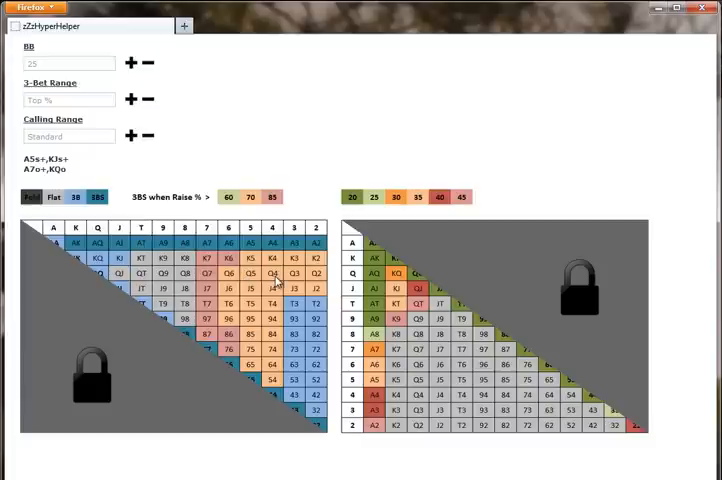
mouse_move(248, 344)
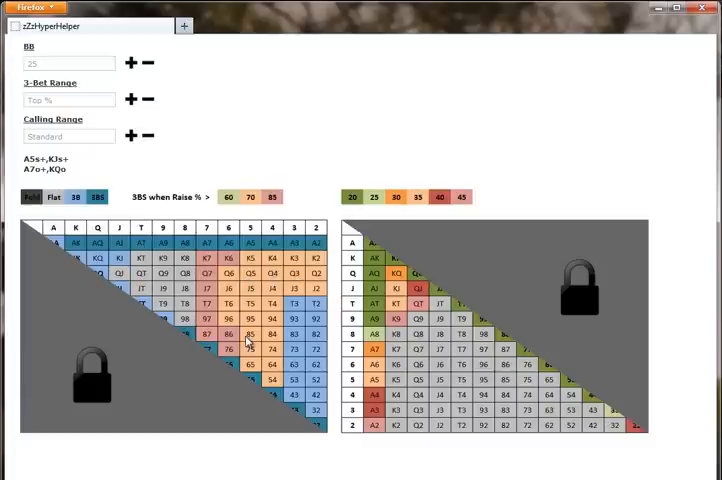
mouse_move(244, 220)
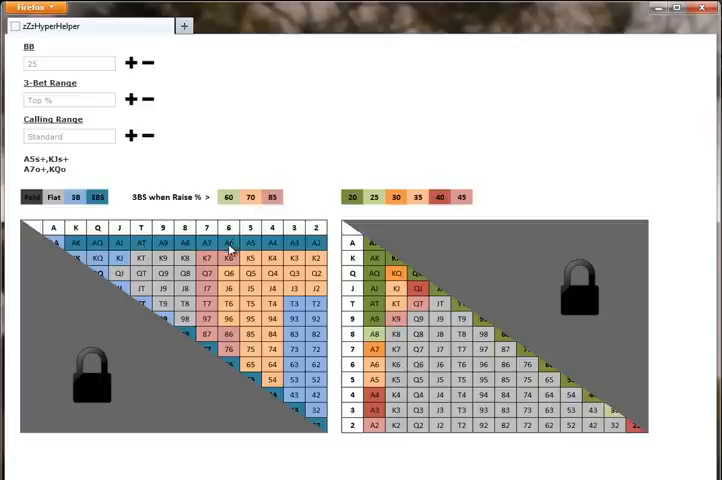
mouse_move(200, 300)
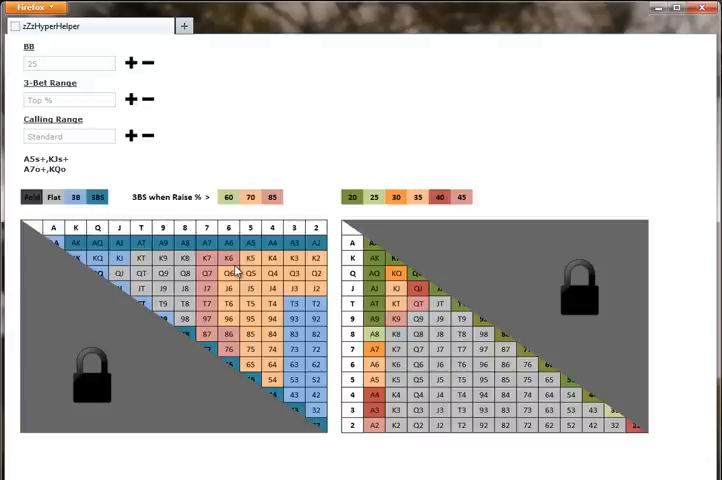
mouse_move(246, 288)
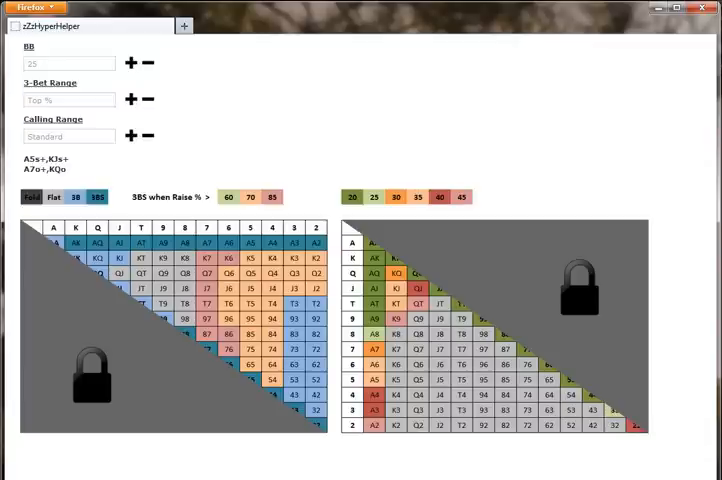
mouse_move(312, 348)
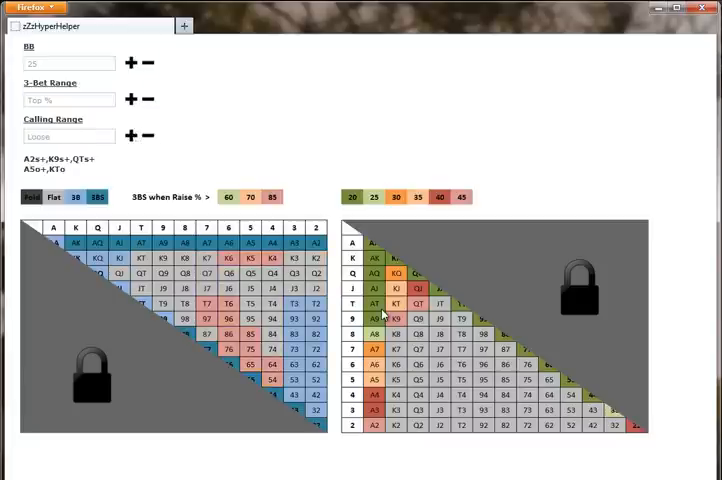
mouse_move(344, 304)
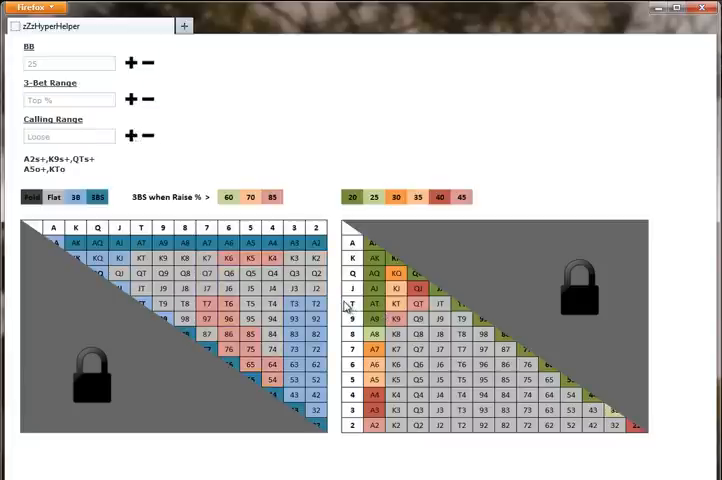